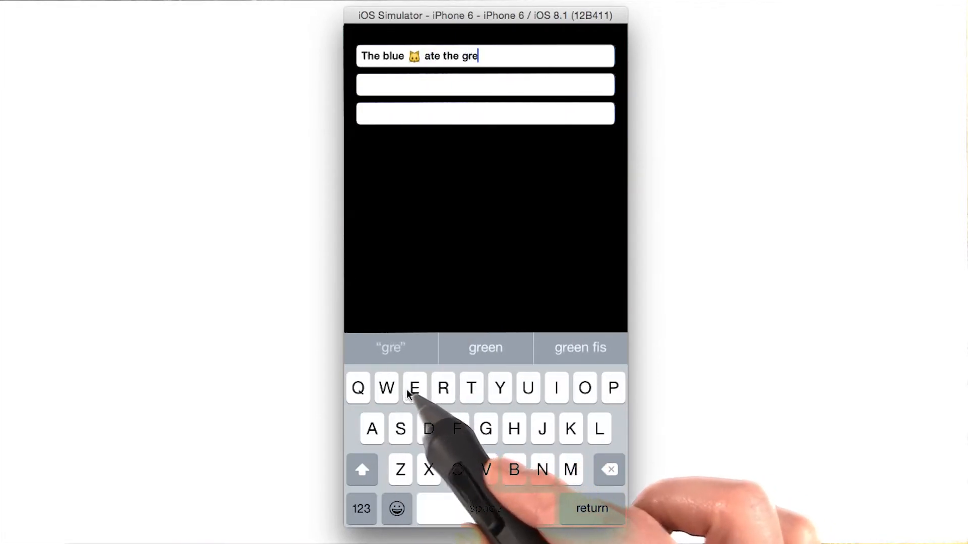
Complete 'The blue cat ate the green fish' across the three demo fields, showing emoji, coloured words and count 31
click(485, 348)
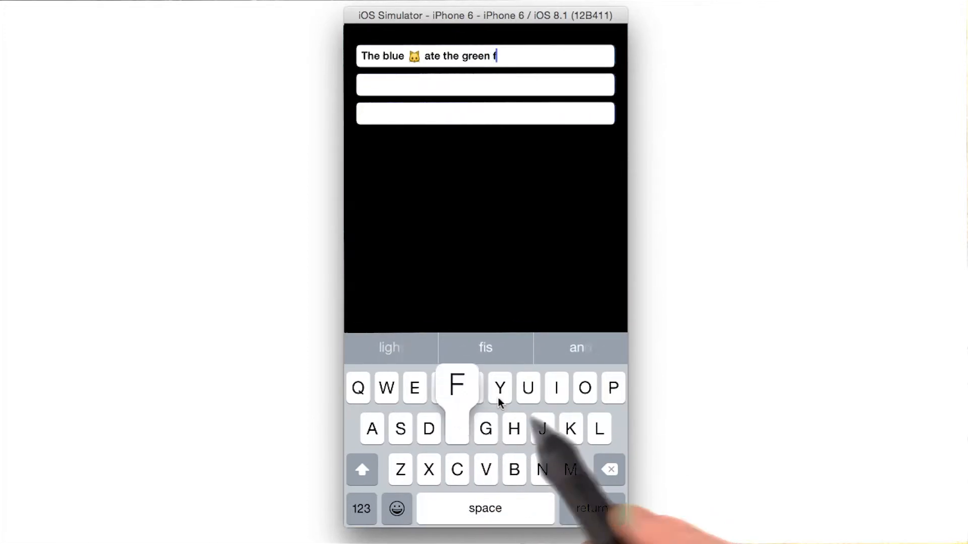
click(554, 387)
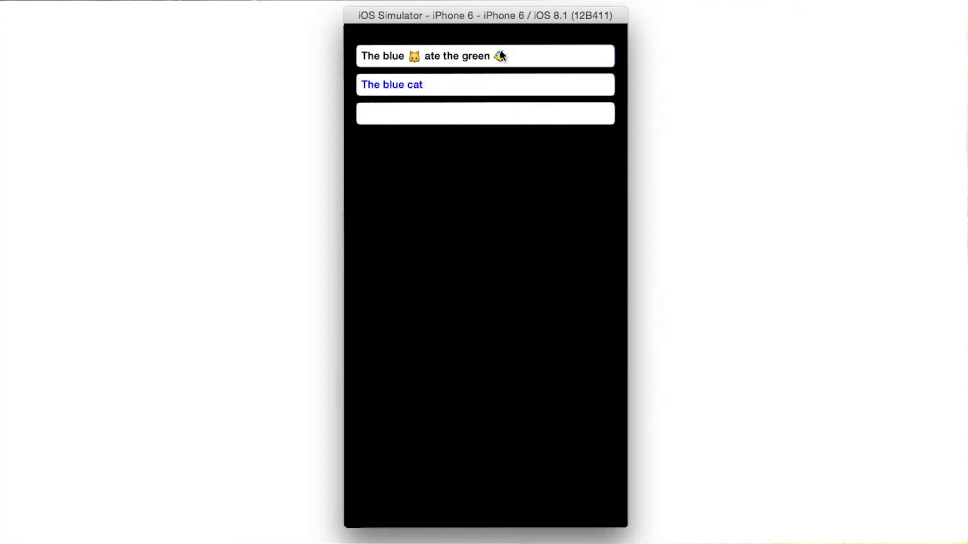
text(ate)
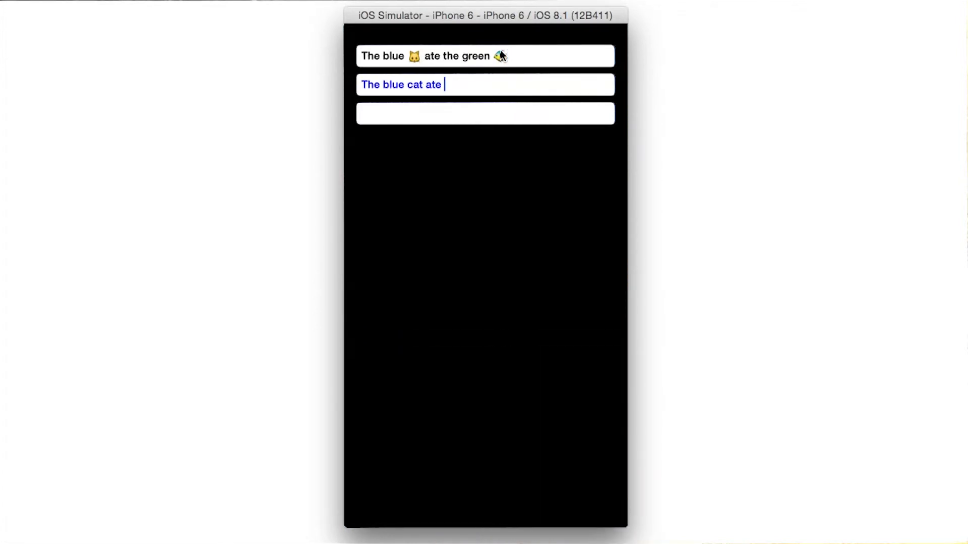
text(the green fish)
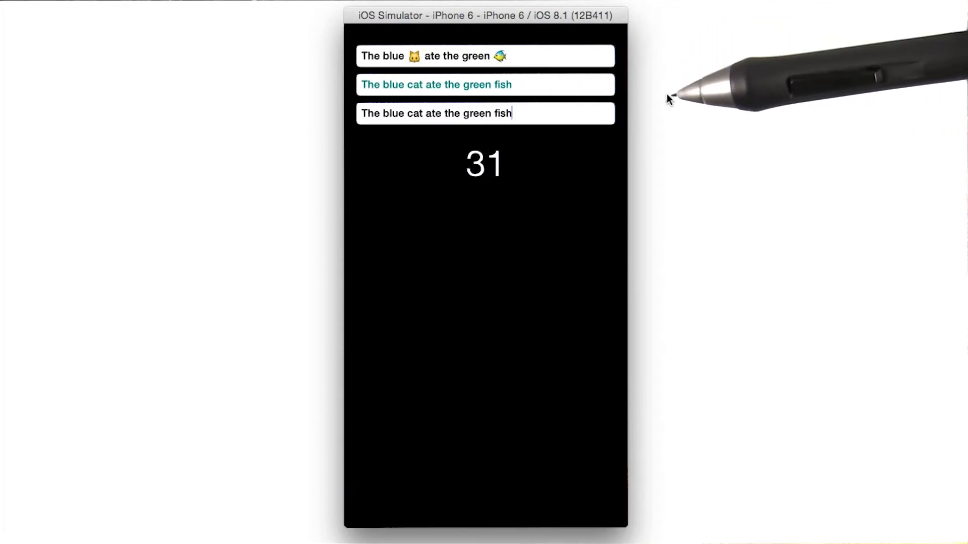
mouse_move(676, 150)
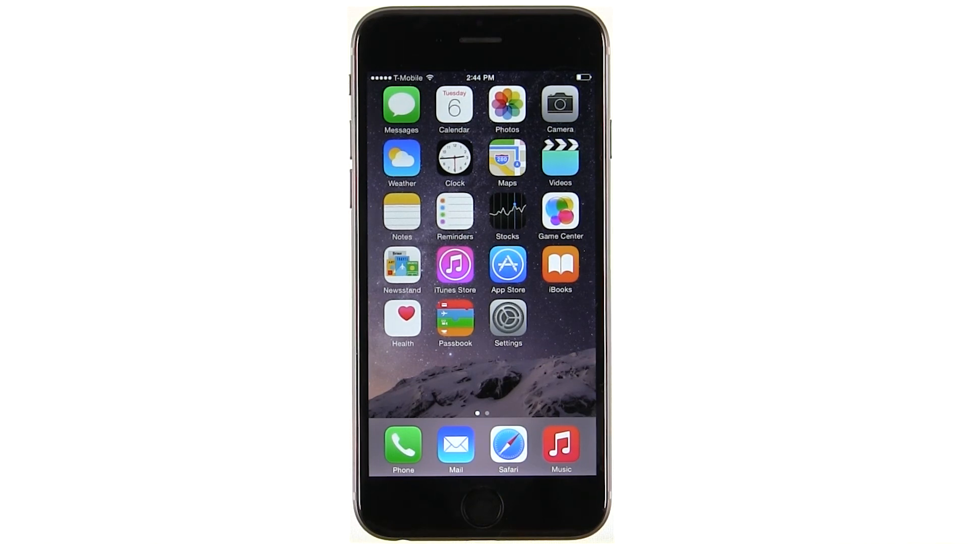
Launch Safari from the dock so its search field is ready for input
click(507, 447)
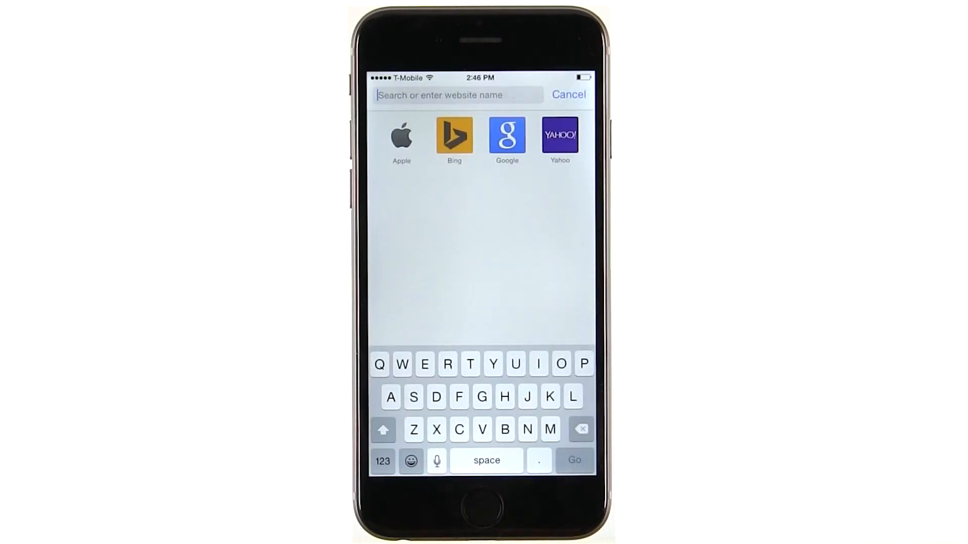